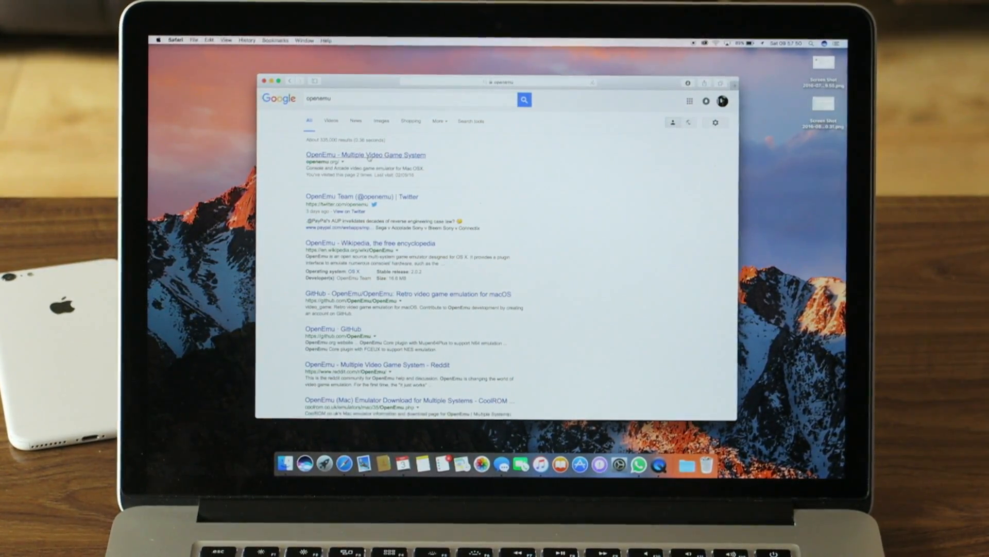
Step: Go to the official OpenEmu site from the Google results for 'openemu'
click(365, 155)
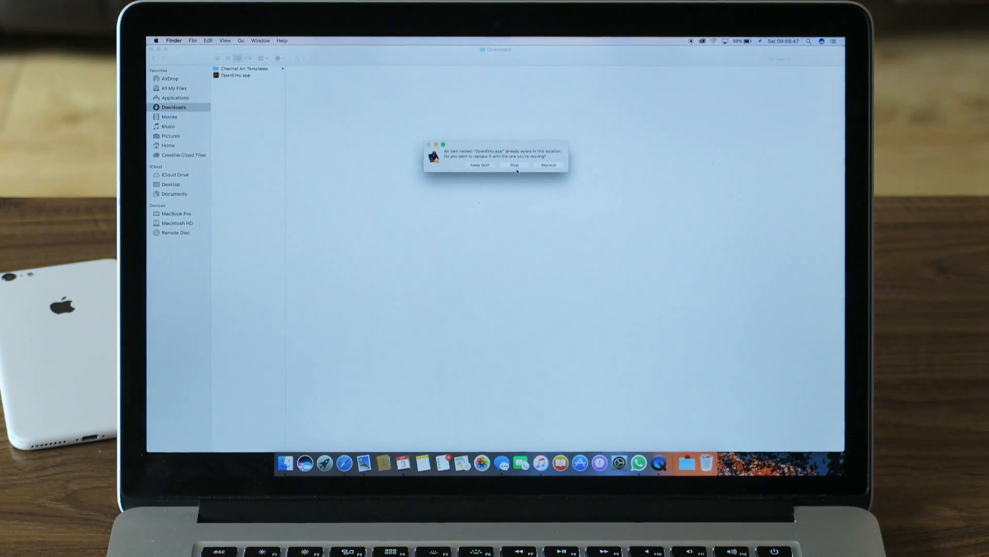
Step: Stop the replace-existing-app prompt and launch OpenEmu.app from Downloads
click(516, 165)
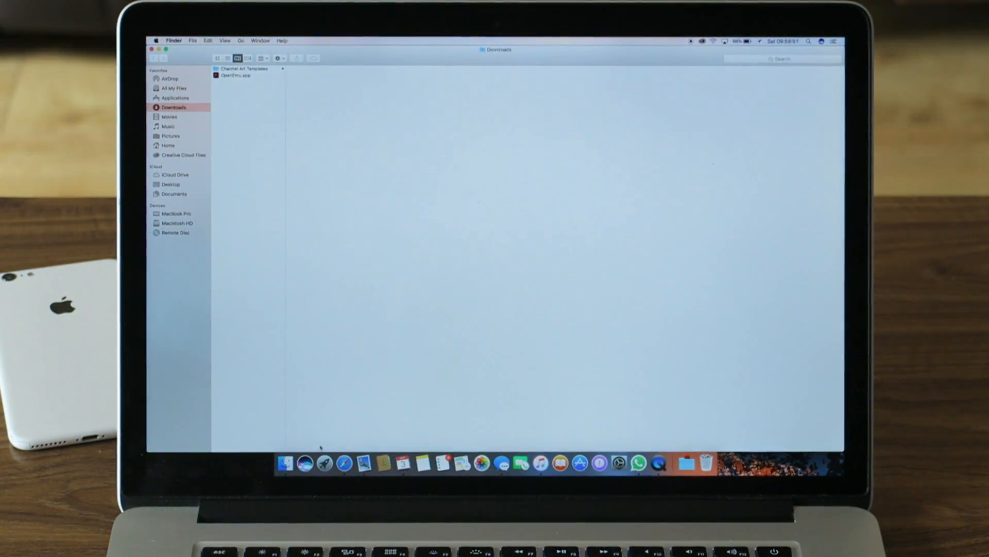
click(305, 464)
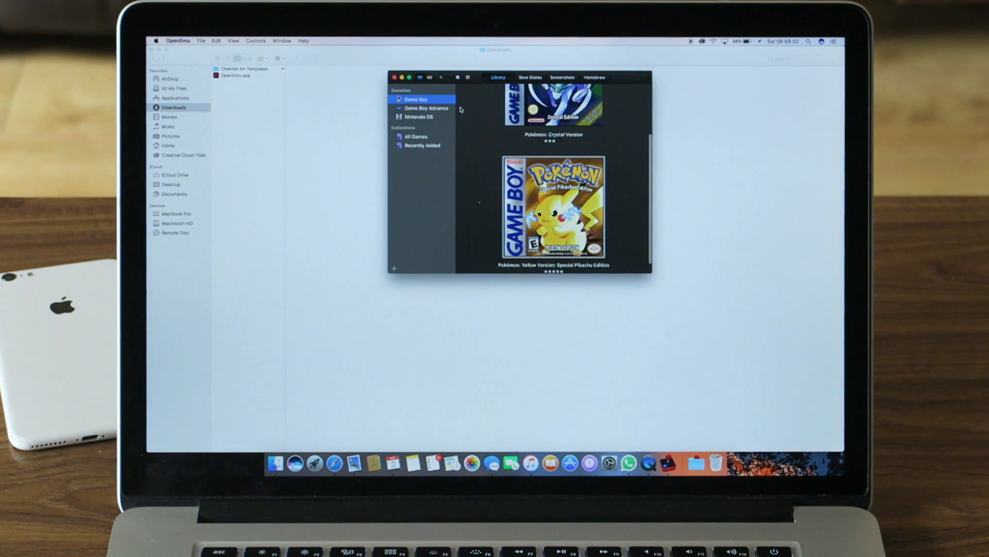
Step: Browse the Nintendo DS and Game Boy game lists in the library sidebar
click(419, 117)
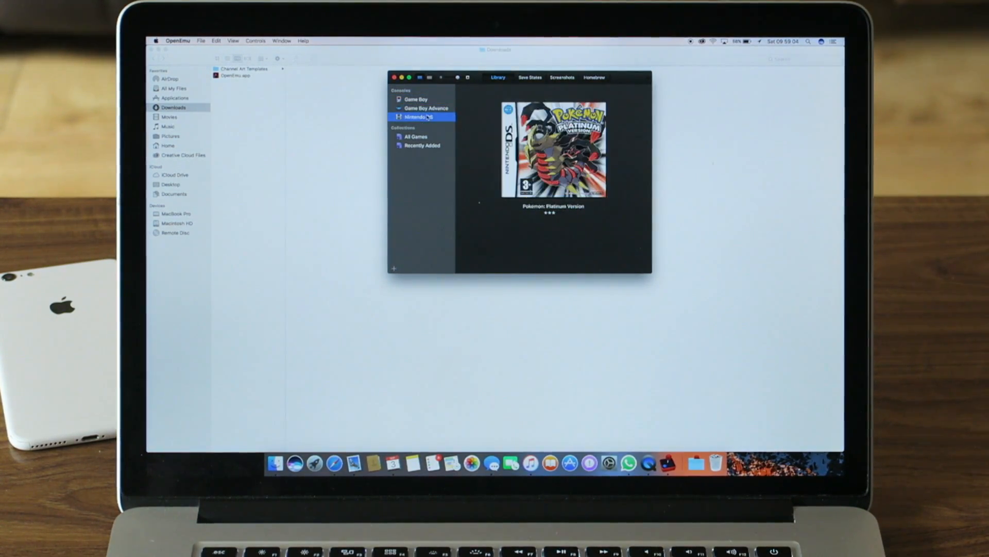
click(415, 99)
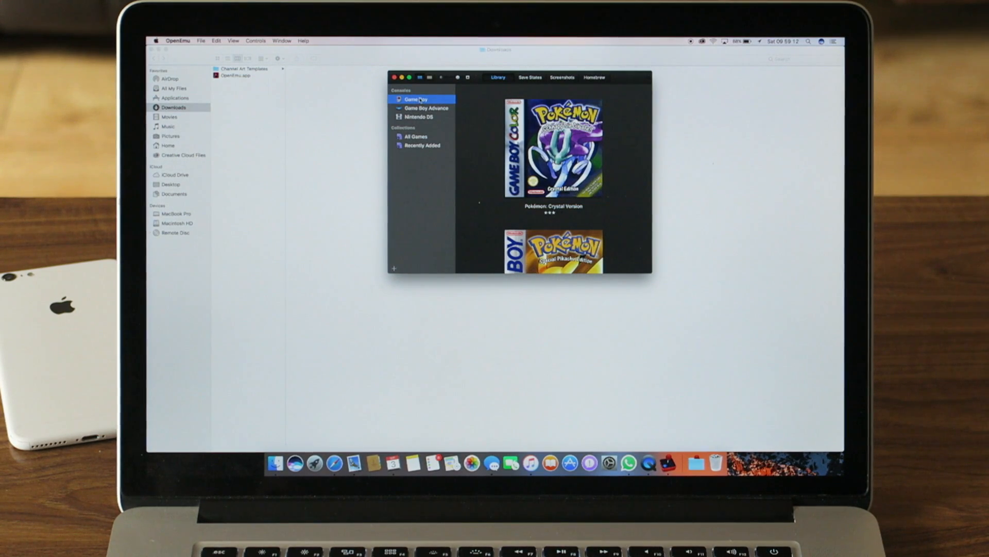
Step: Run Check for Updates, acknowledge the up-to-date notice, and bring up Preferences
click(178, 41)
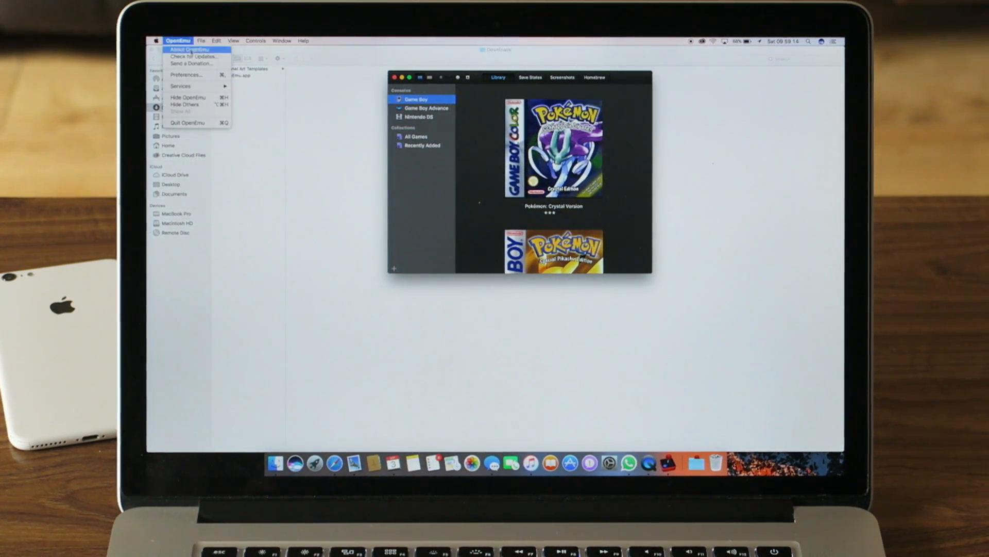
click(195, 56)
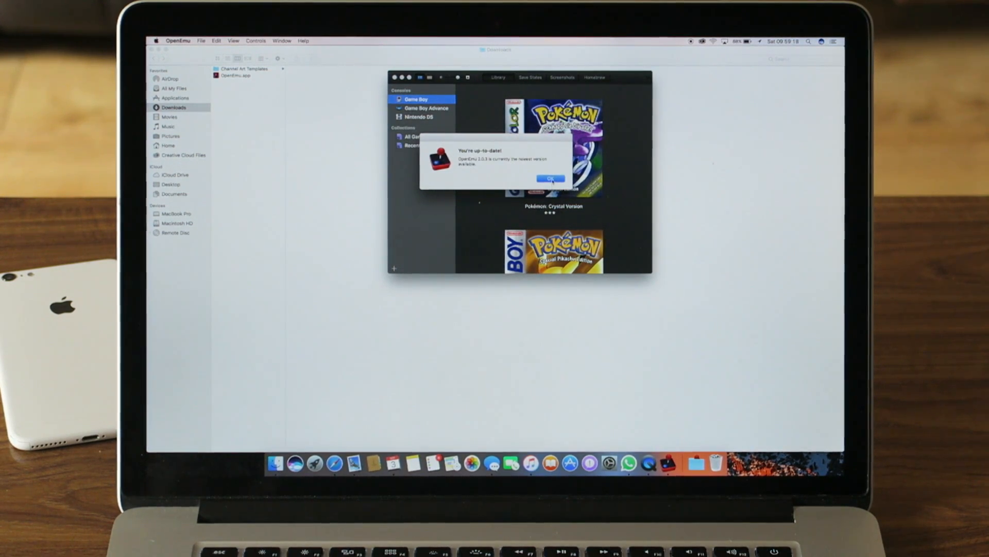
click(178, 40)
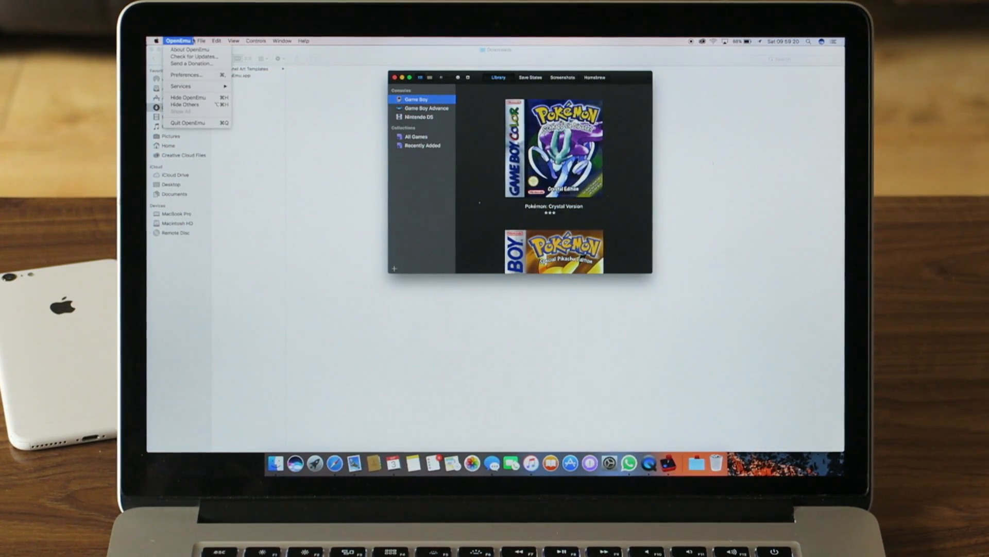
click(187, 76)
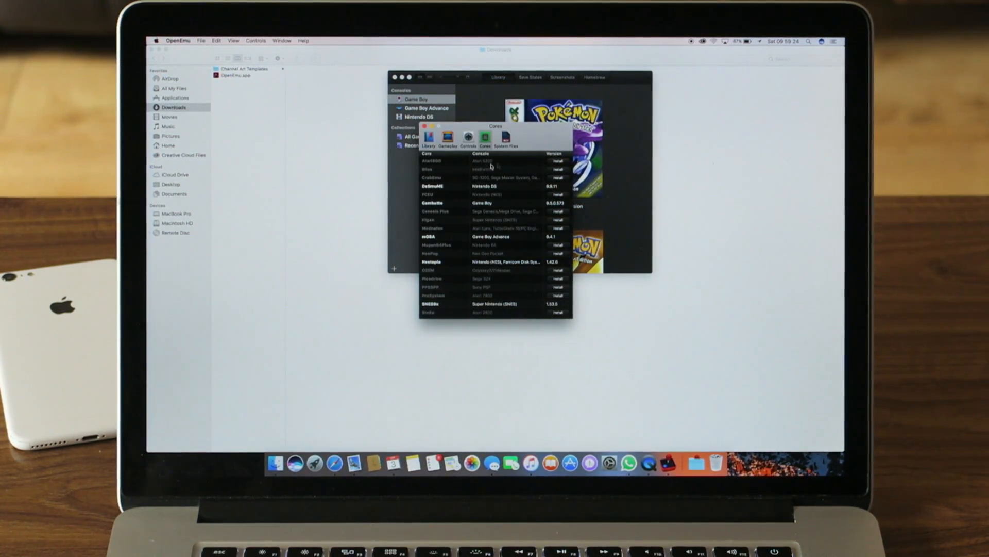
scroll(down, 3)
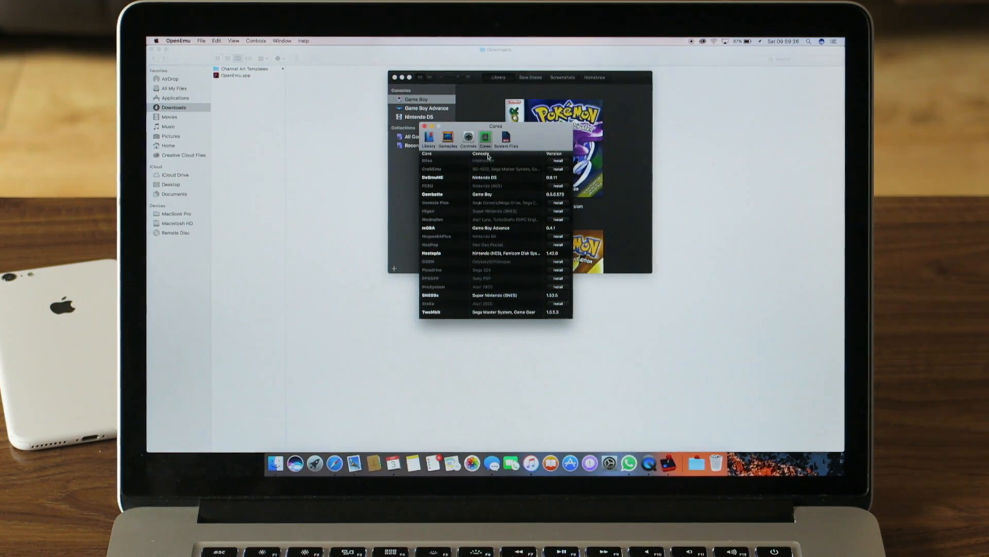
click(429, 137)
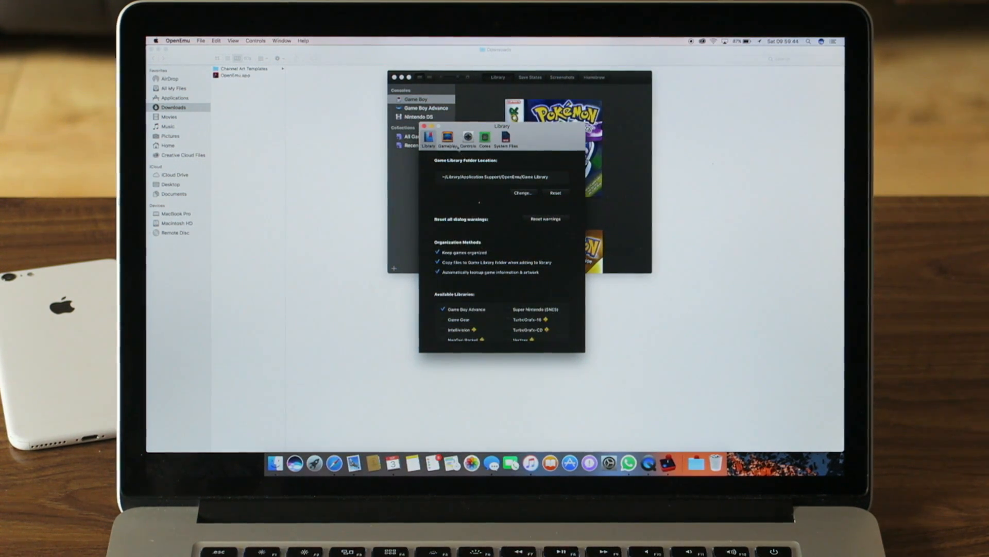
click(485, 138)
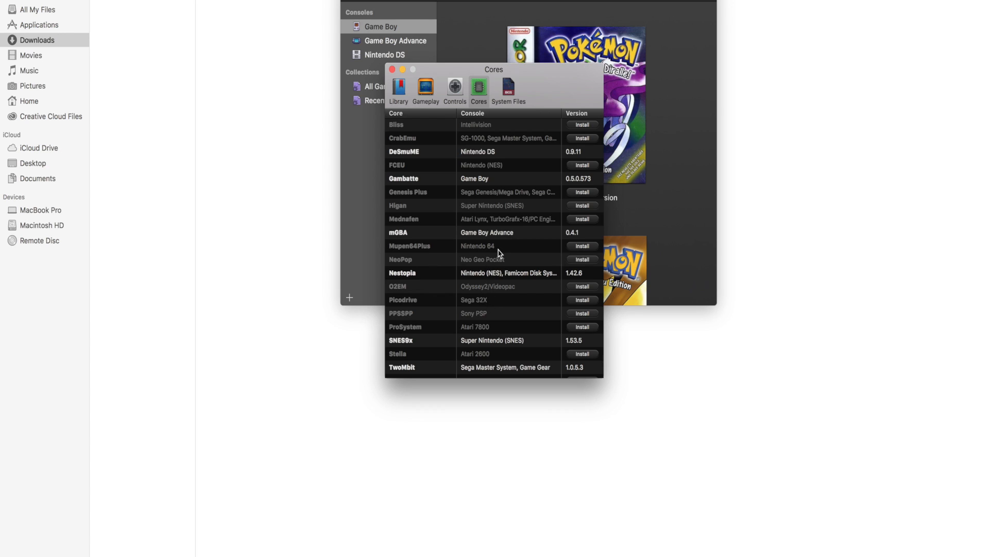
mouse_move(588, 251)
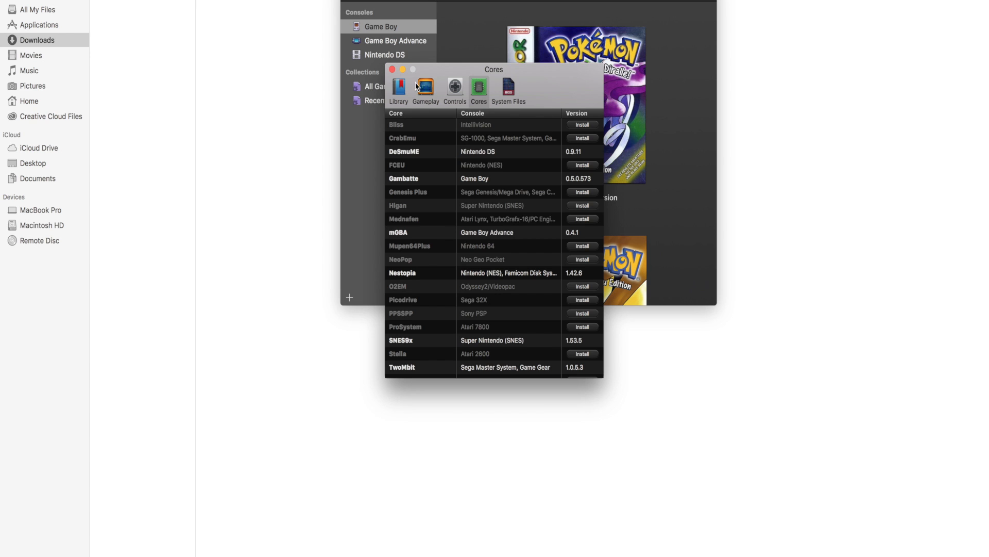
Step: Keep Pixellate as the Gameplay display filter and close the Preferences window
click(426, 91)
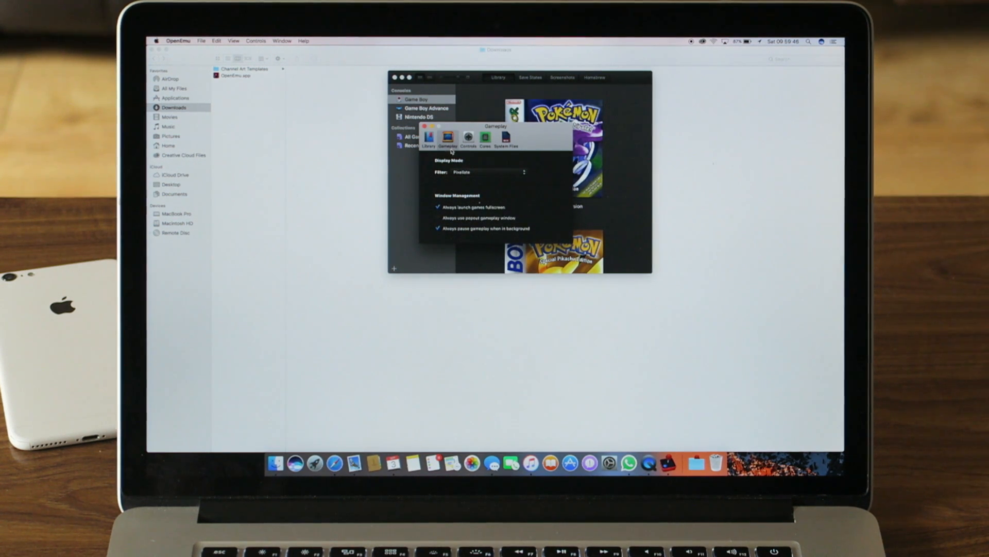
click(485, 172)
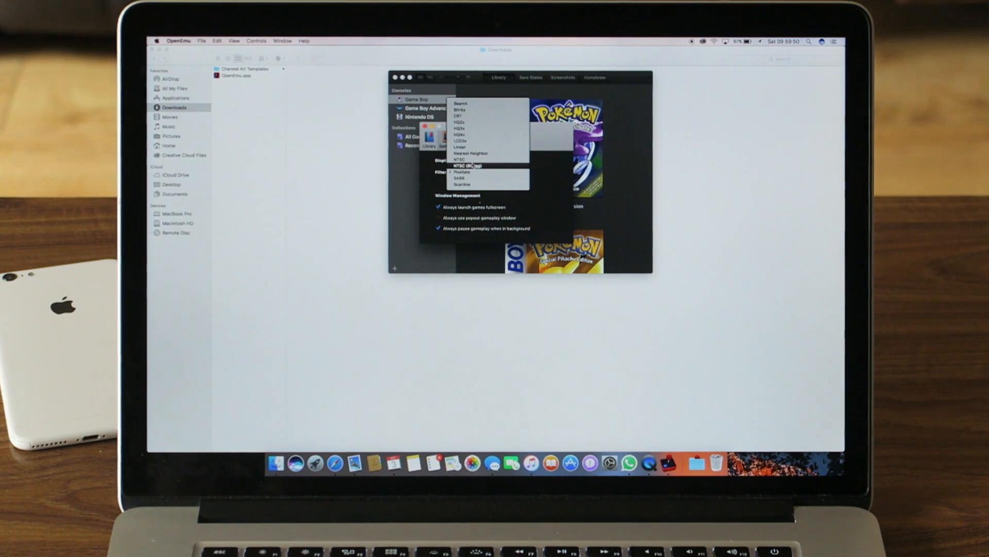
click(462, 172)
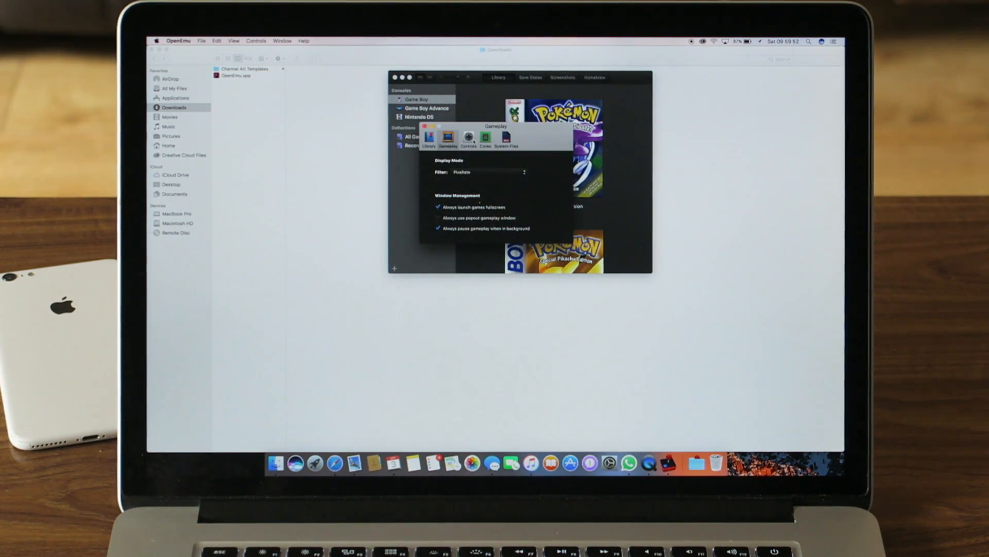
click(468, 137)
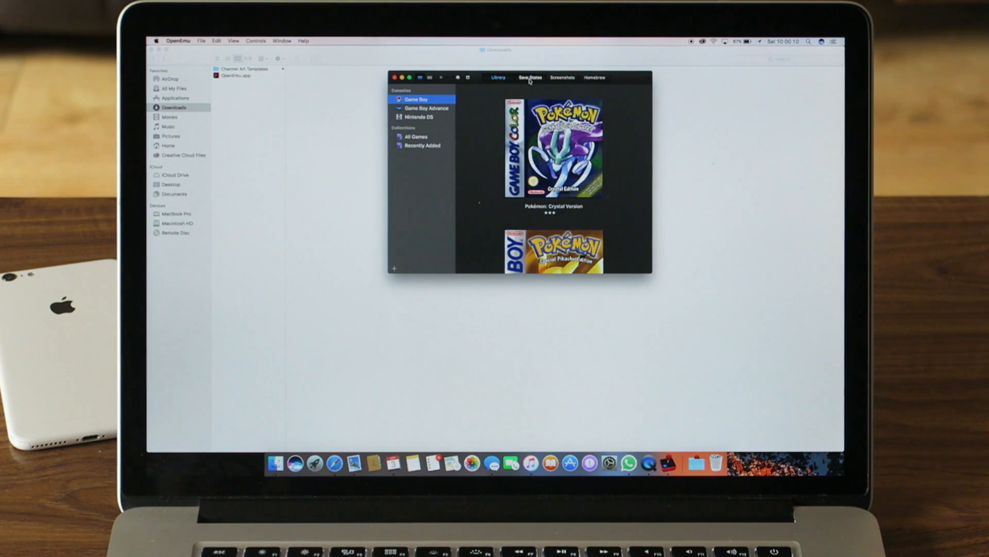
Step: View the Save States list with Crystal's auto save, then the empty Screenshots collection
click(531, 77)
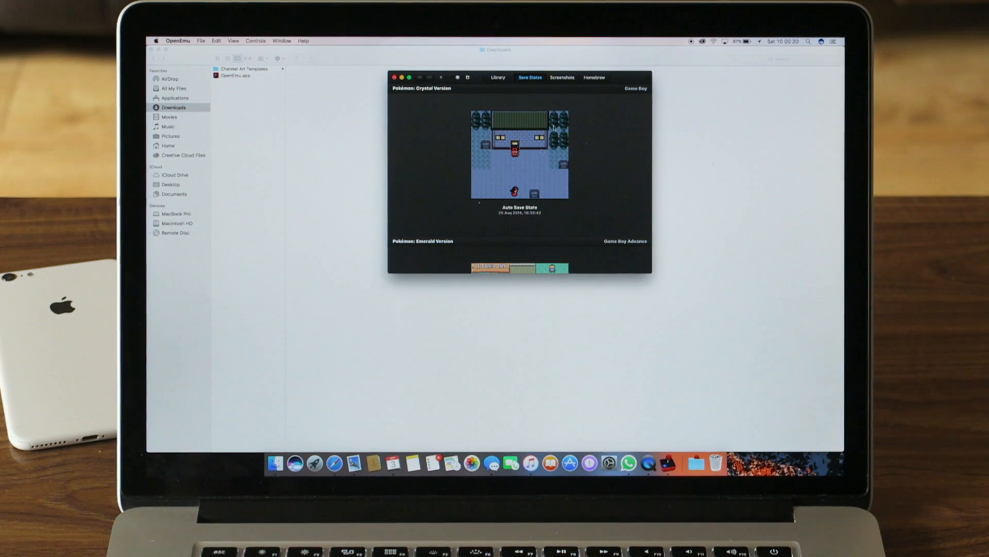
click(561, 77)
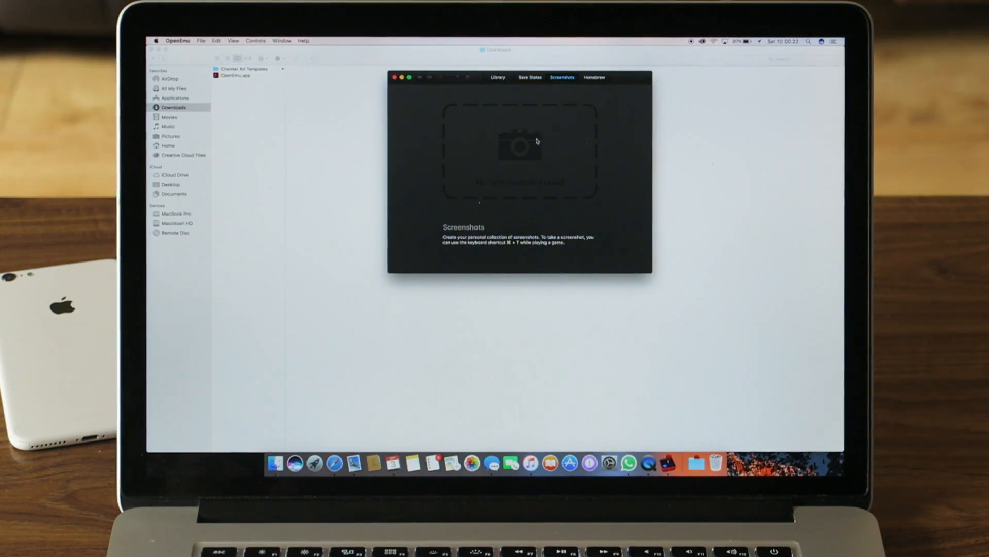
mouse_move(575, 106)
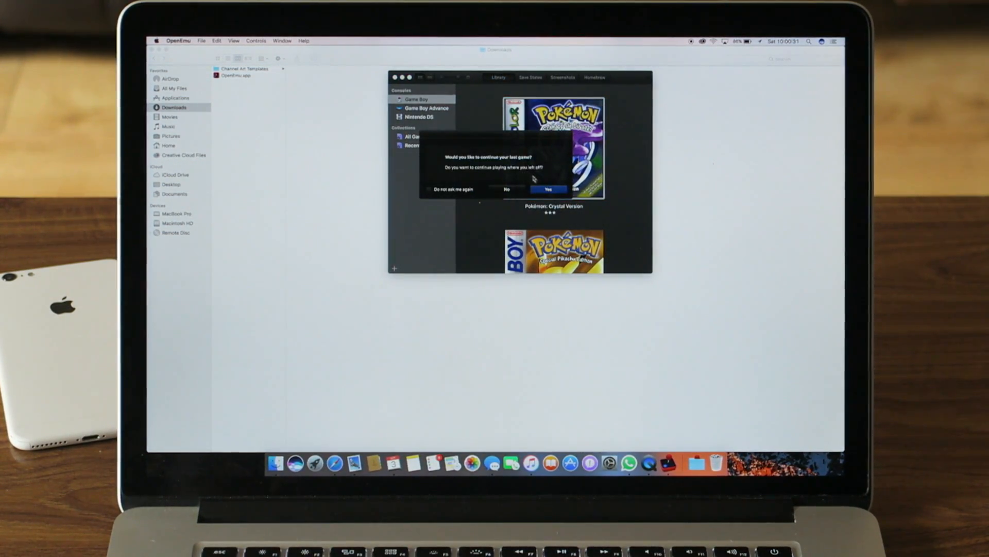
Step: Continue Pokémon Crystal from the last game and walk the character around town
click(547, 189)
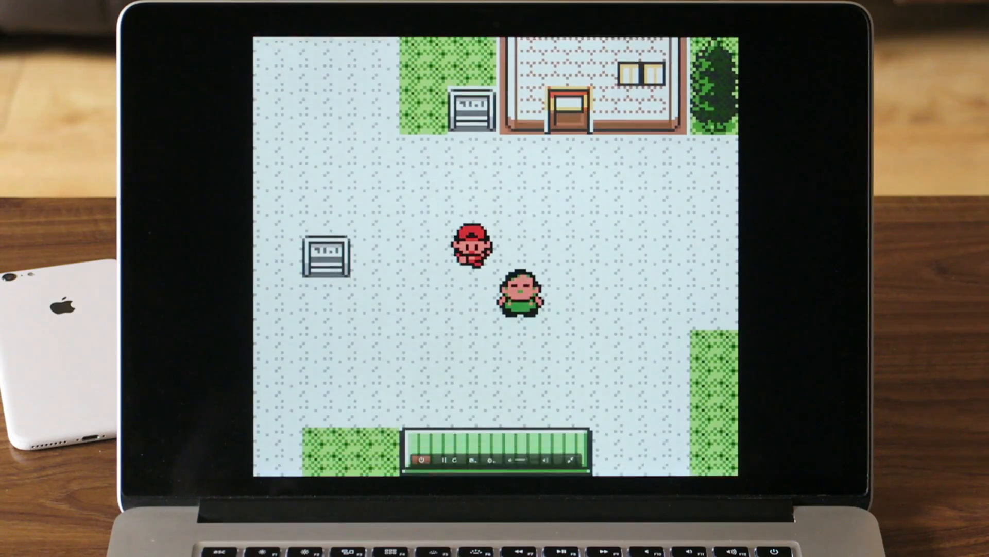
key(Down)
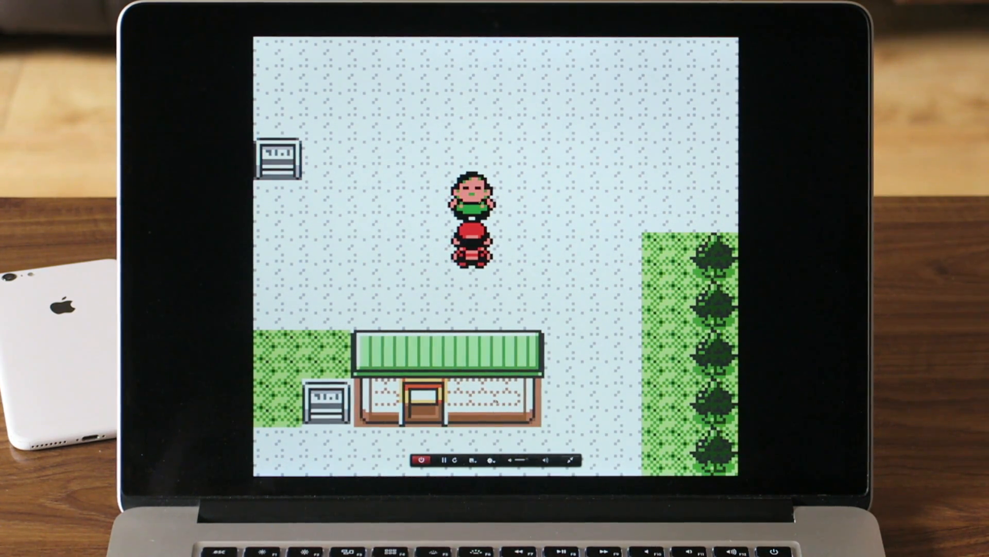
click(492, 460)
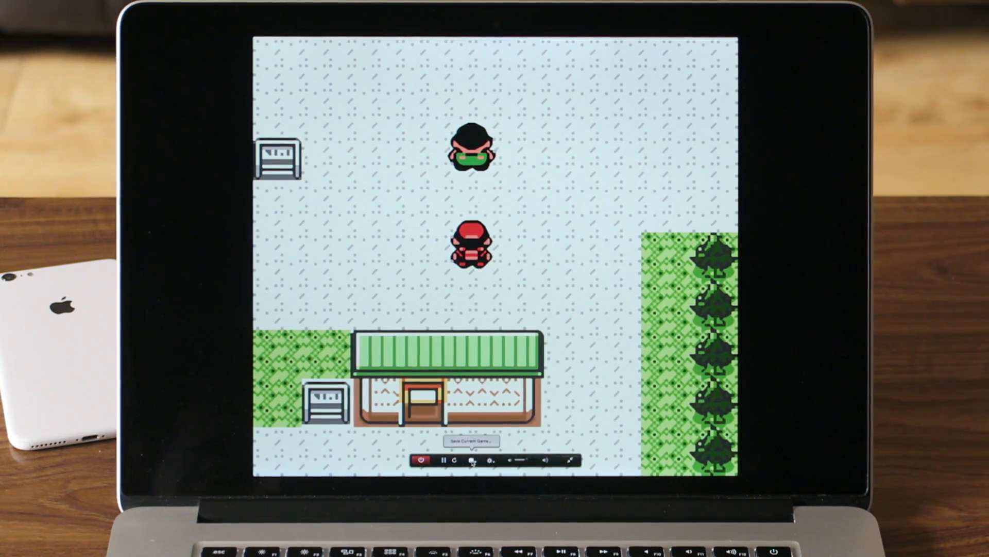
Step: Save Crystal's progress as a new save state and stop the emulation
click(492, 458)
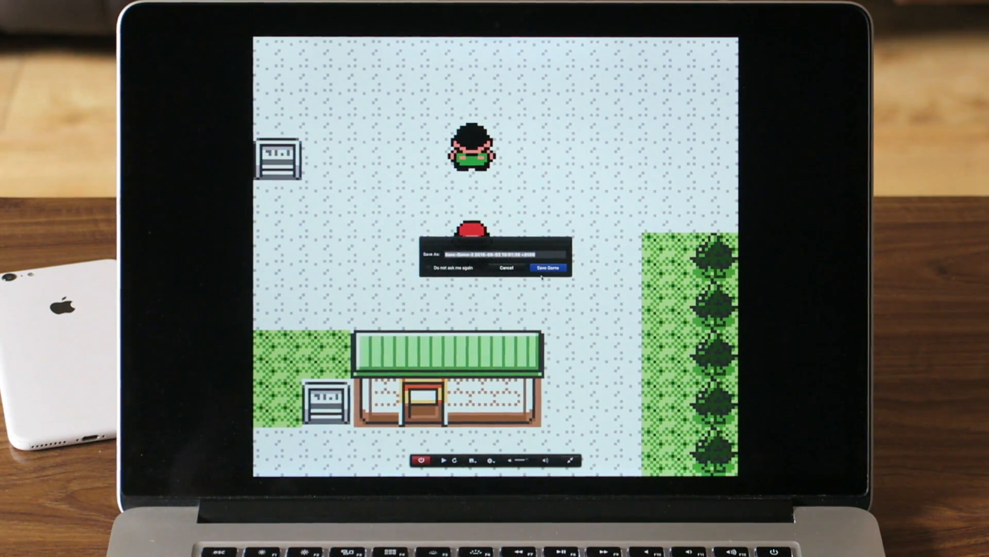
click(548, 268)
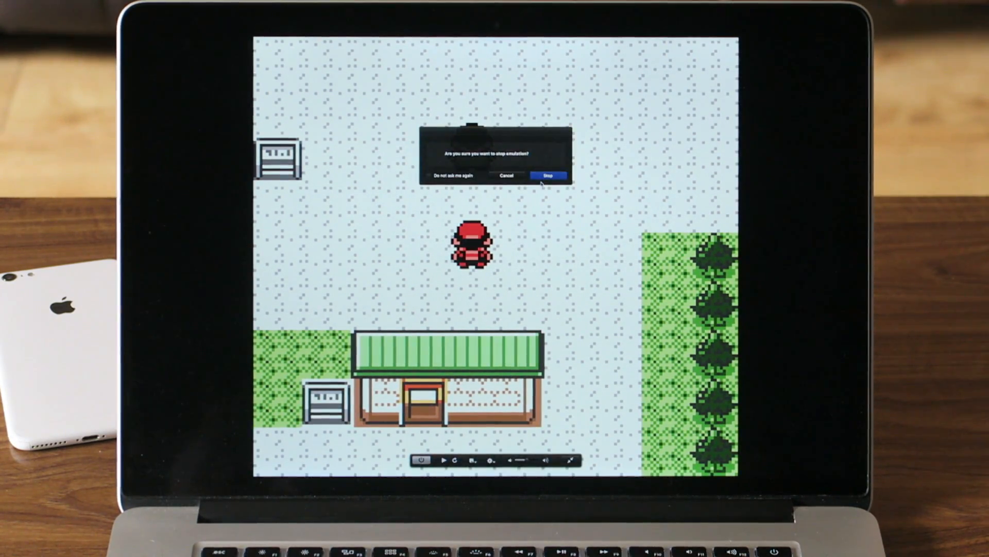
click(549, 176)
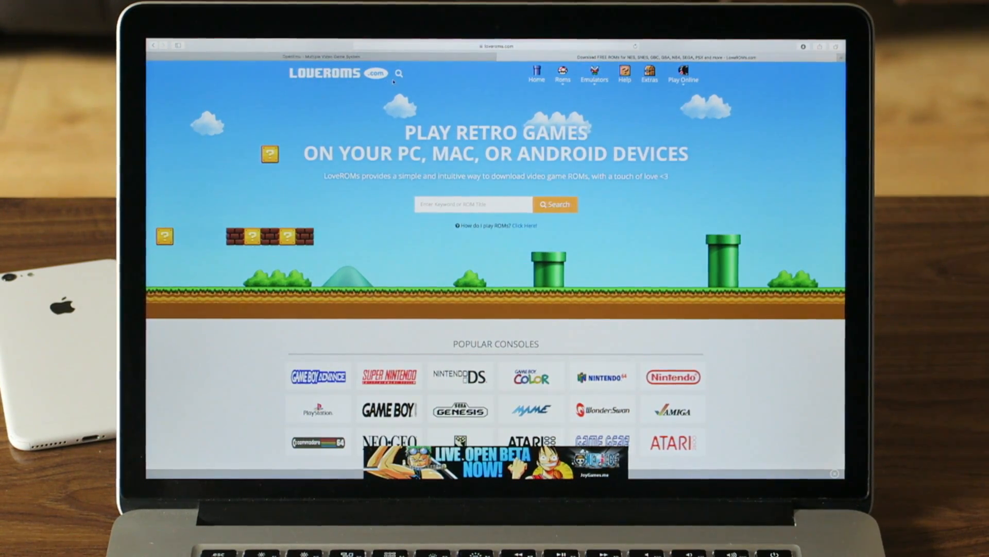
Step: Open the LoveROMs Roms menu listing consoles to reach Gameboy Color
click(562, 74)
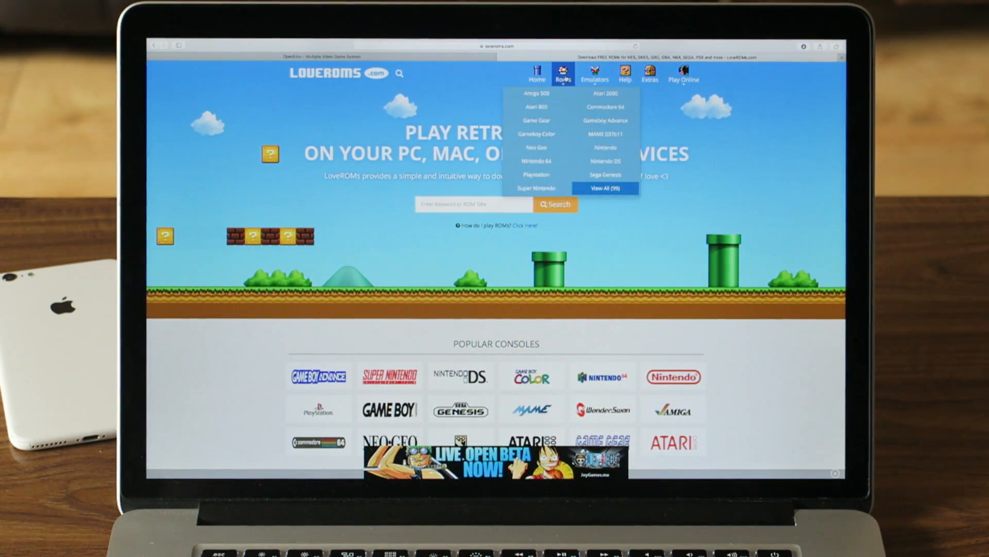
mouse_move(536, 134)
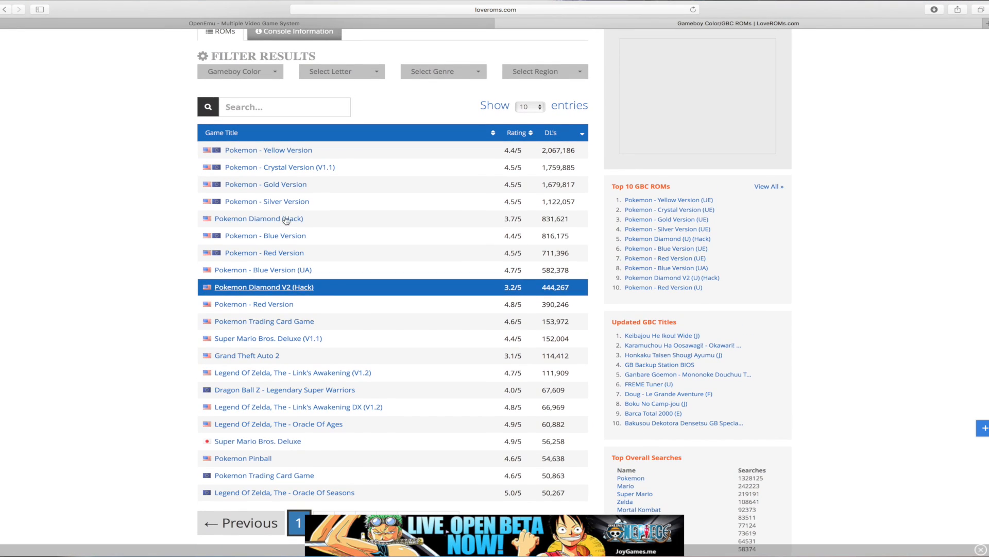
Step: Choose Pokémon Gold Version from the Game Boy Color ROM table
click(265, 184)
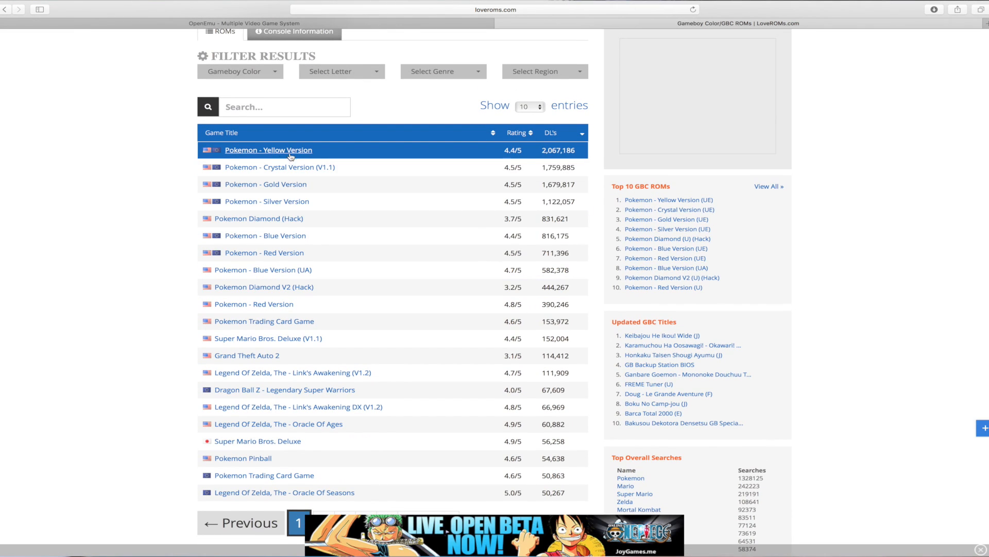
click(264, 184)
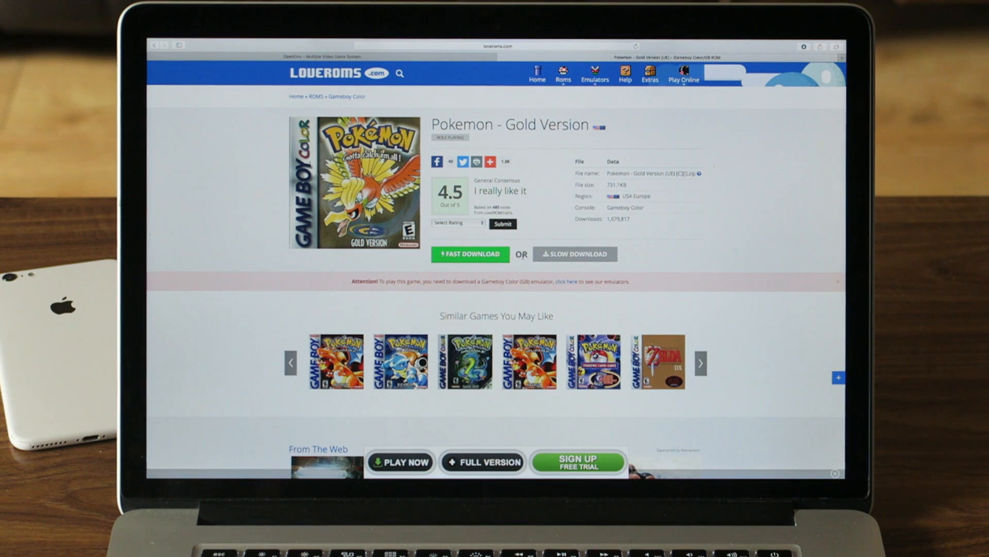
Step: Start the Fast Download of the Pokemon - Gold Version GBC ROM
click(470, 254)
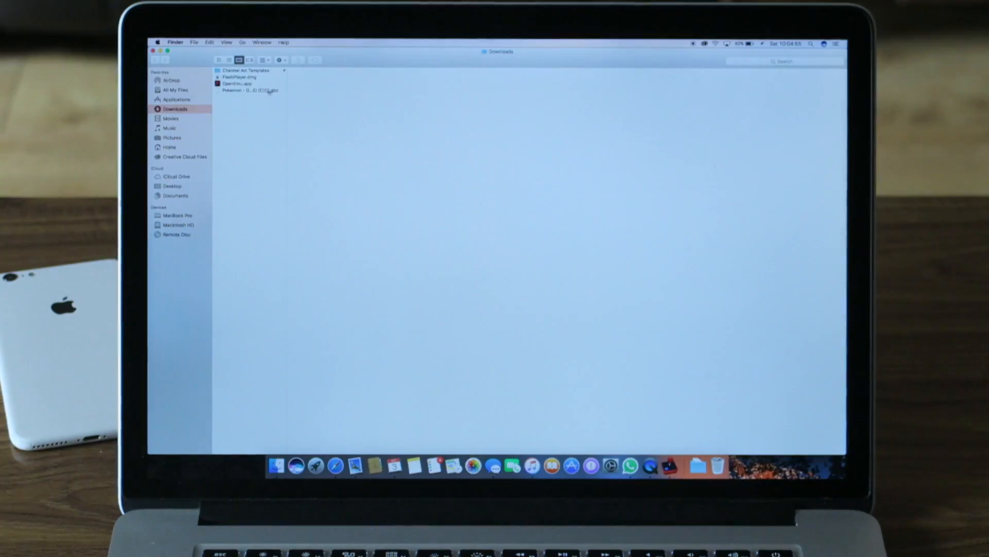
Step: Browse a second Finder window to Macintosh HD > Users > Home > Emulator with the other Pokémon ROMs
click(249, 90)
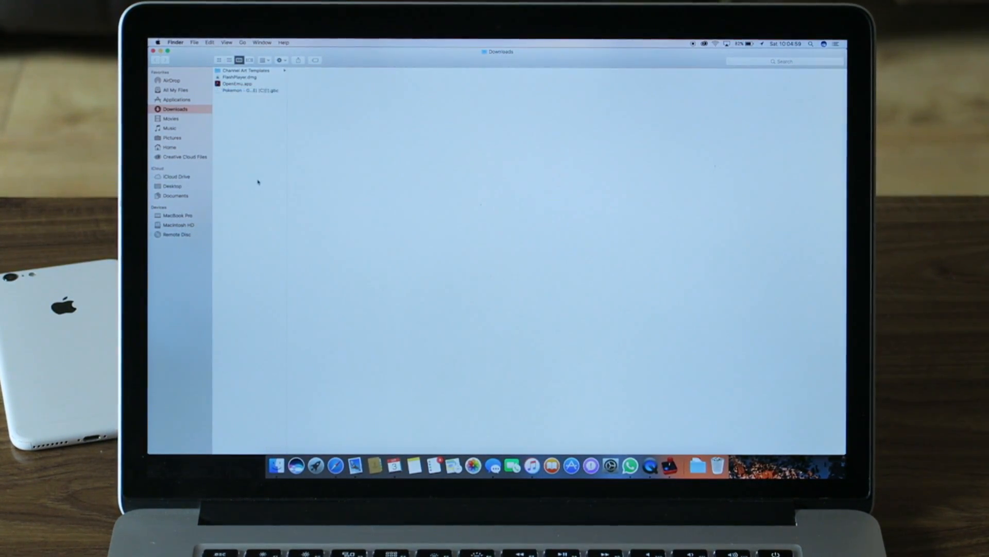
click(195, 42)
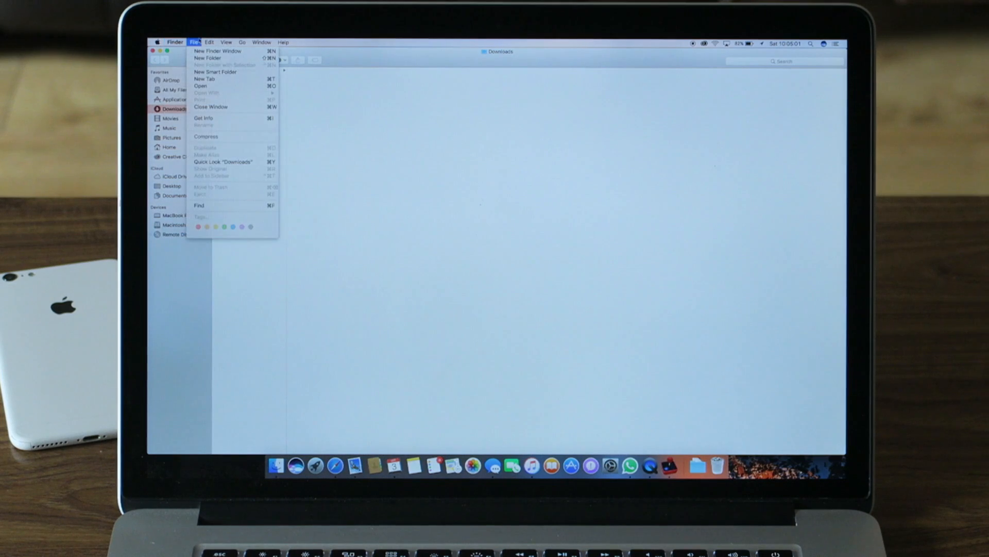
click(217, 51)
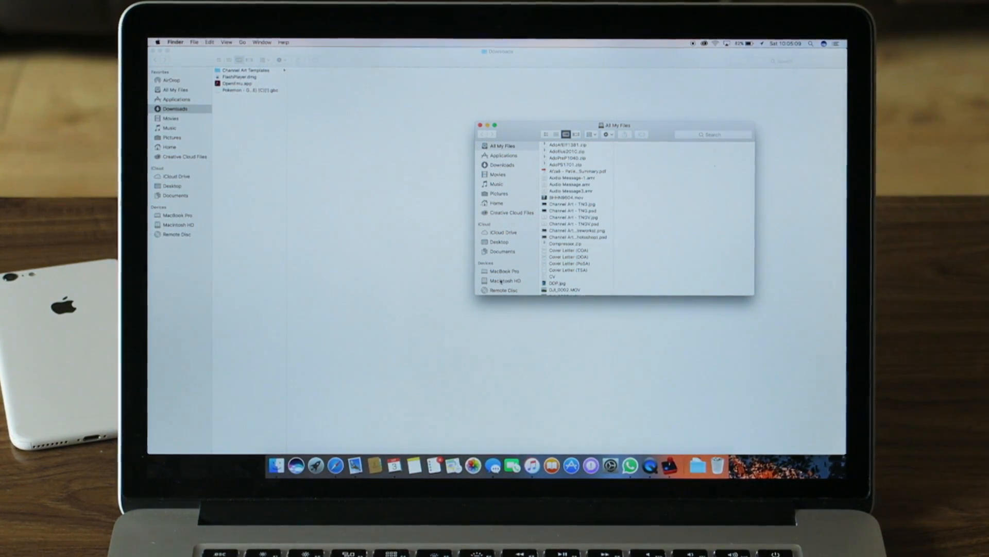
click(505, 281)
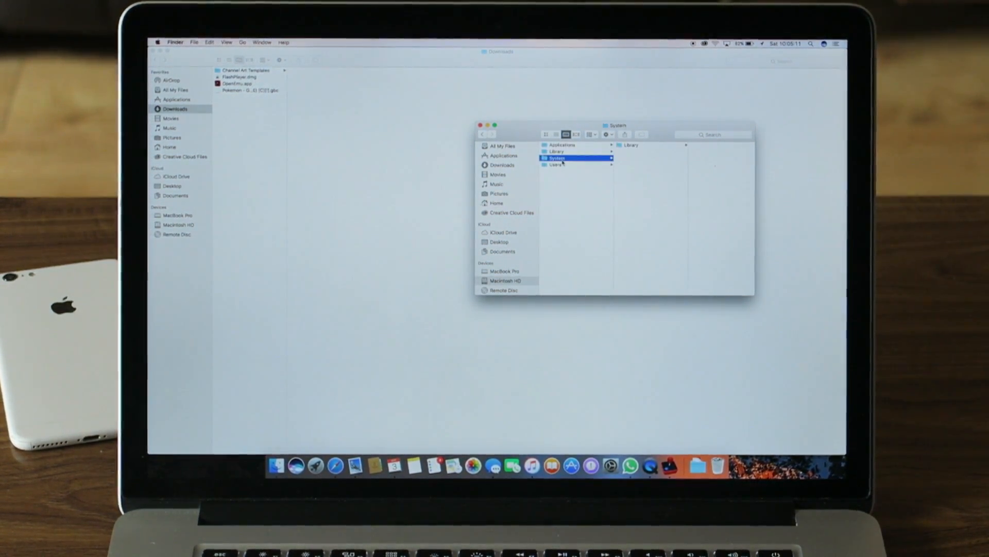
click(549, 165)
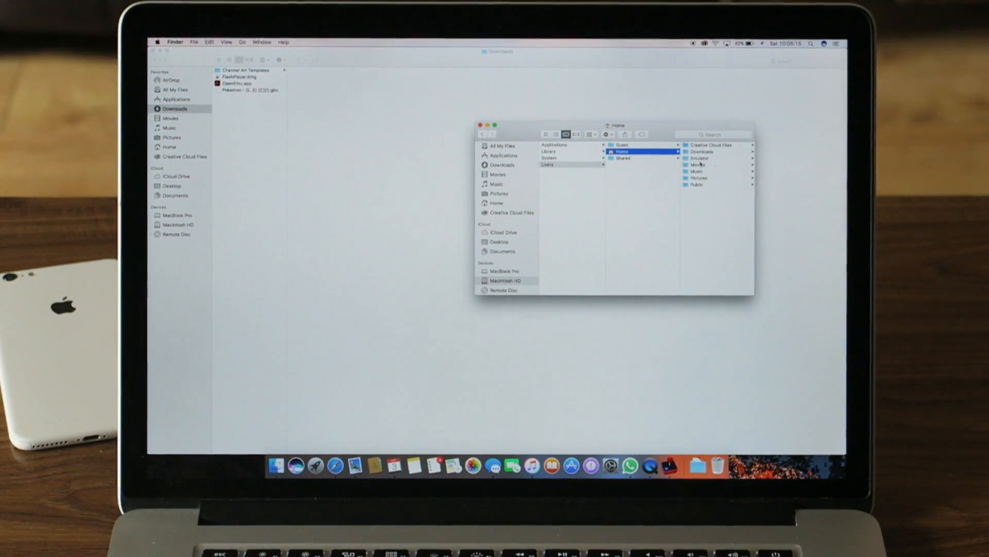
click(701, 157)
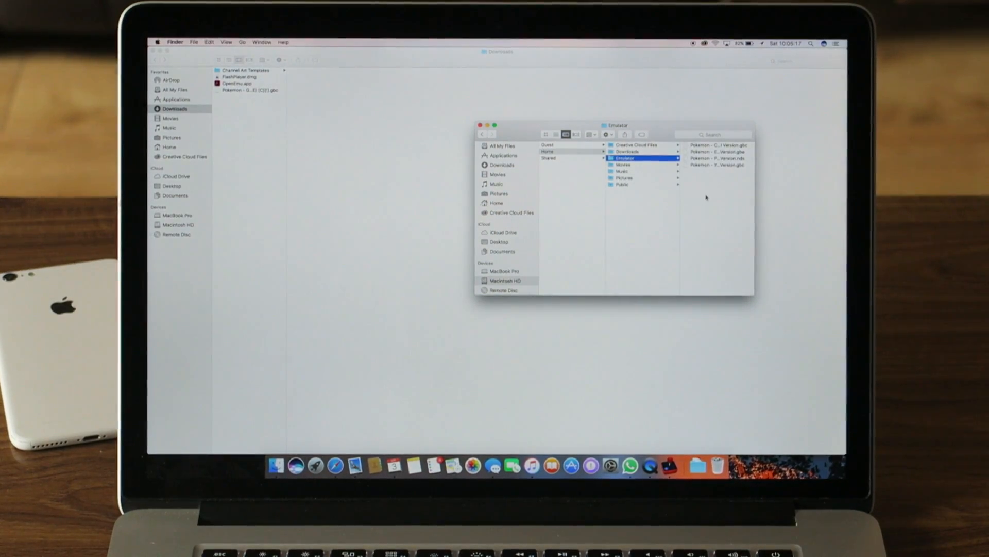
Step: Drag the Pokémon Gold .gbc file from Downloads into the Emulator folder and inspect it
click(481, 125)
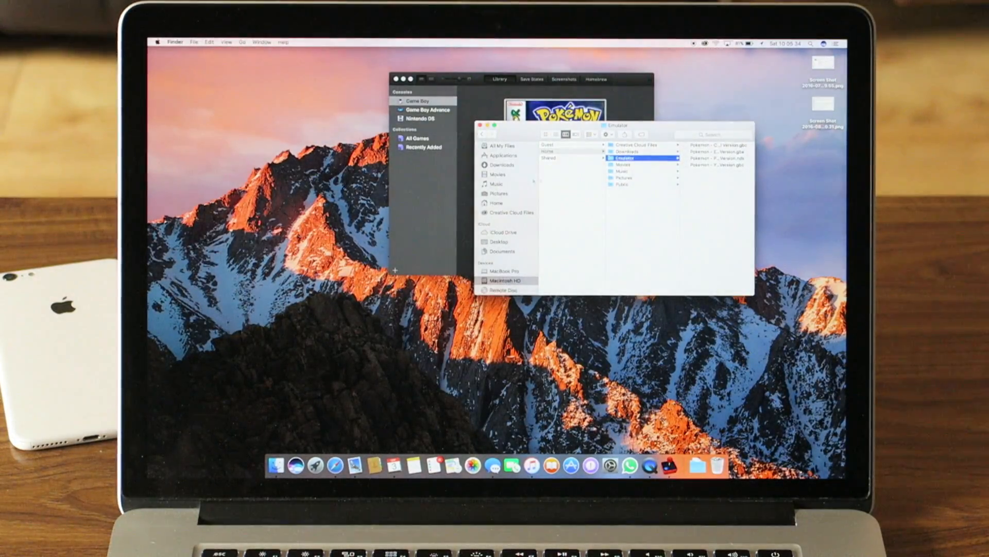
click(194, 41)
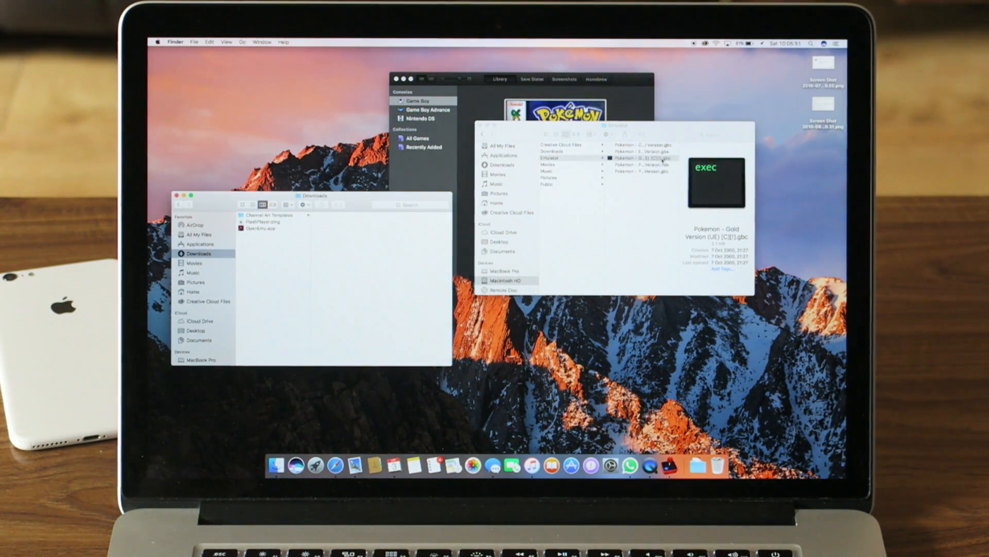
right_click(637, 158)
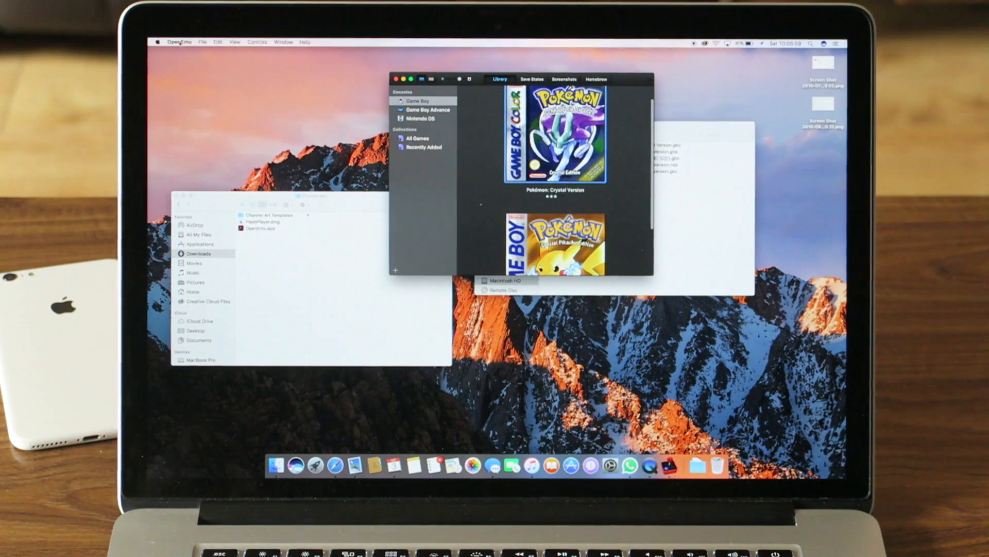
Step: Add the Pokémon Gold .gbc from Macintosh HD > Emulator to the library via Add to Library
click(202, 42)
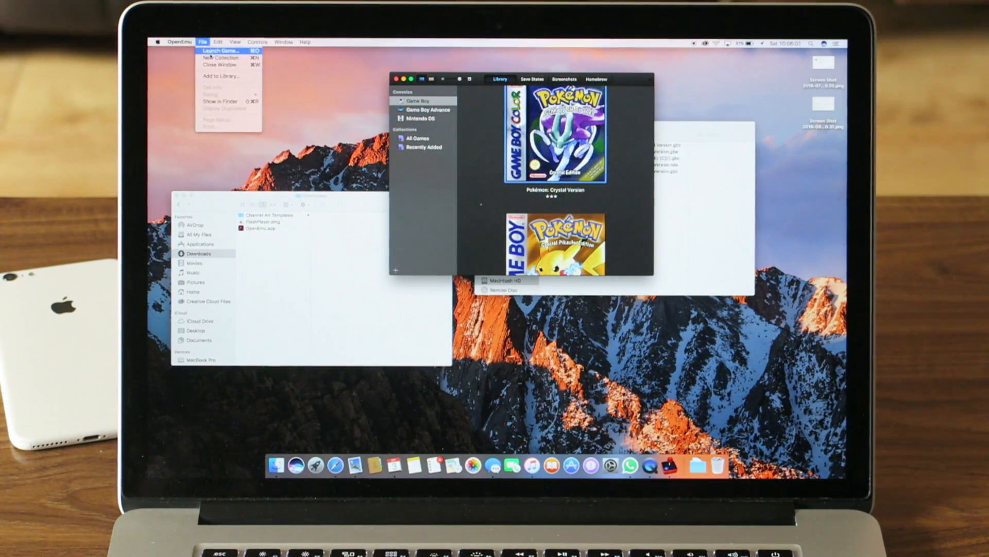
mouse_move(223, 75)
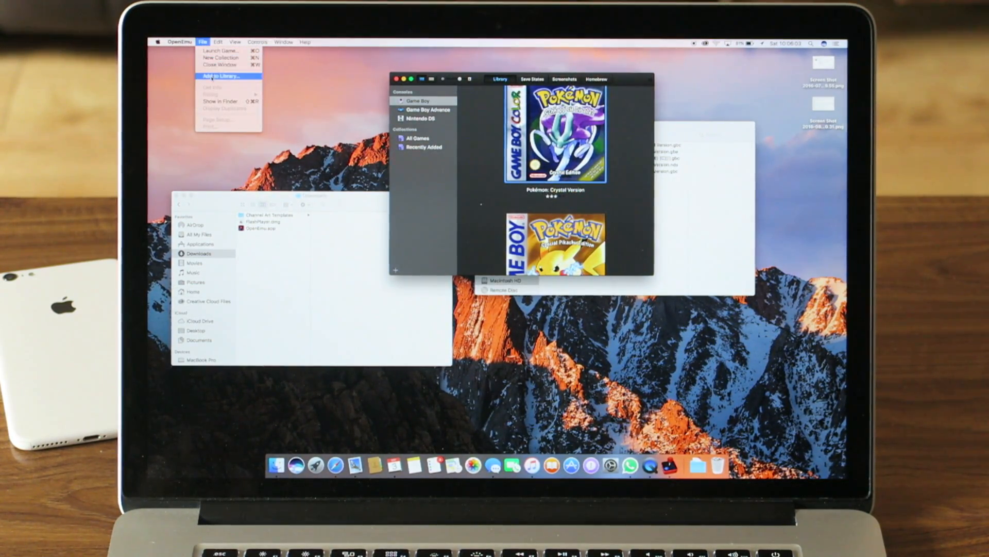
click(228, 75)
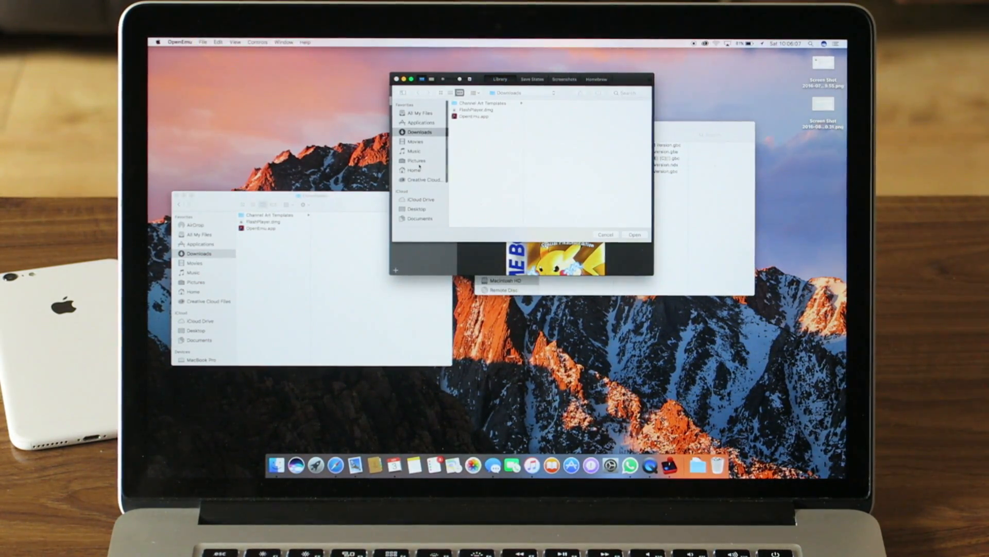
click(422, 173)
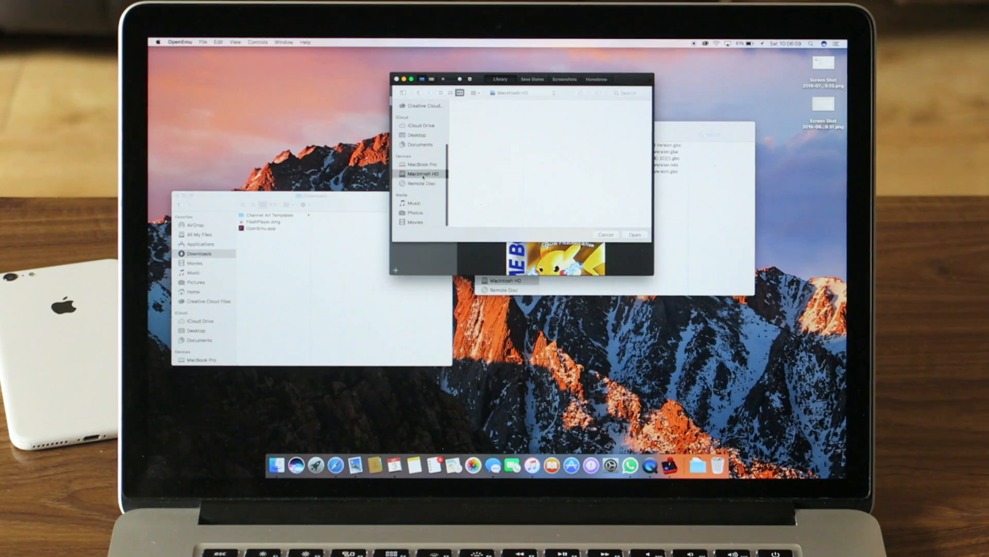
click(536, 116)
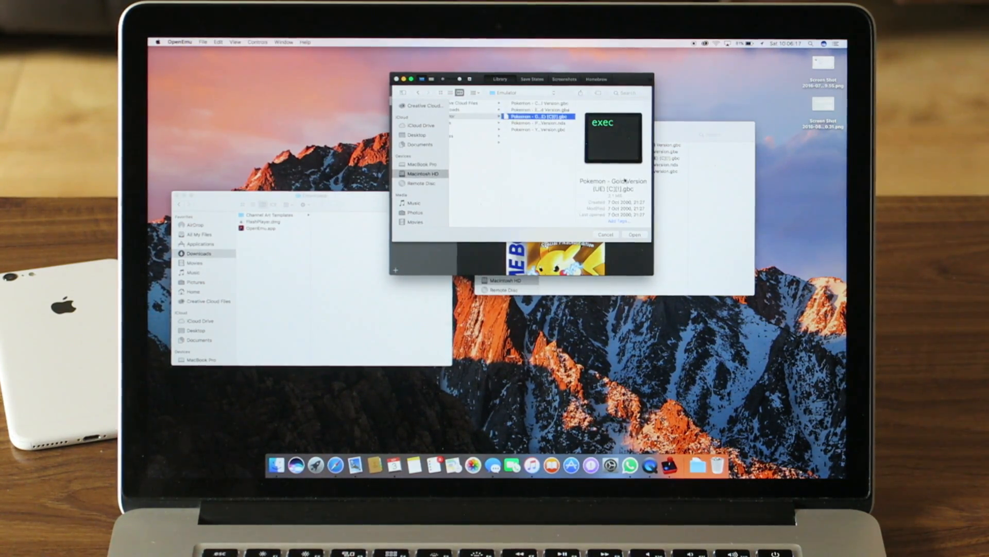
click(633, 234)
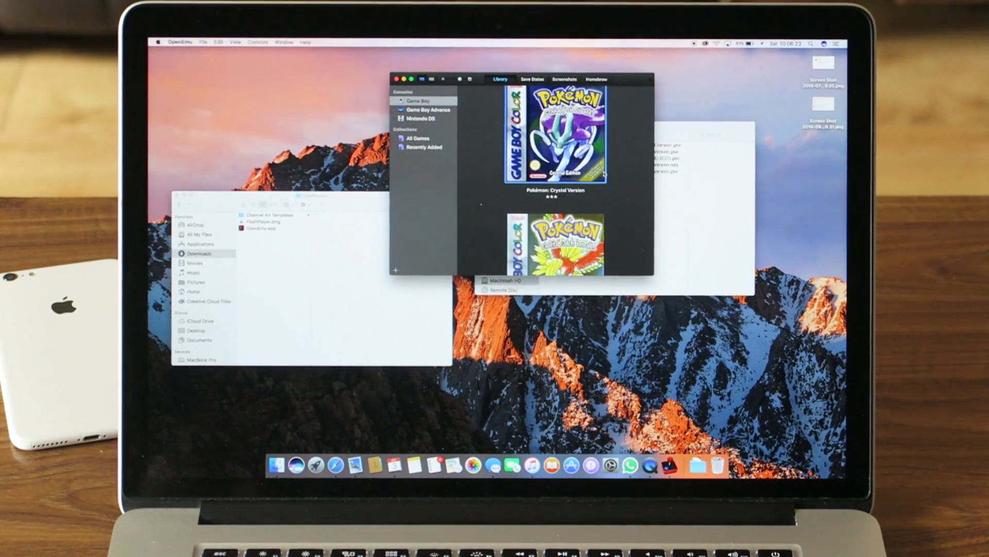
Step: Launch Pokémon: Gold Version from its cover in the Game Boy library
scroll(down, 3)
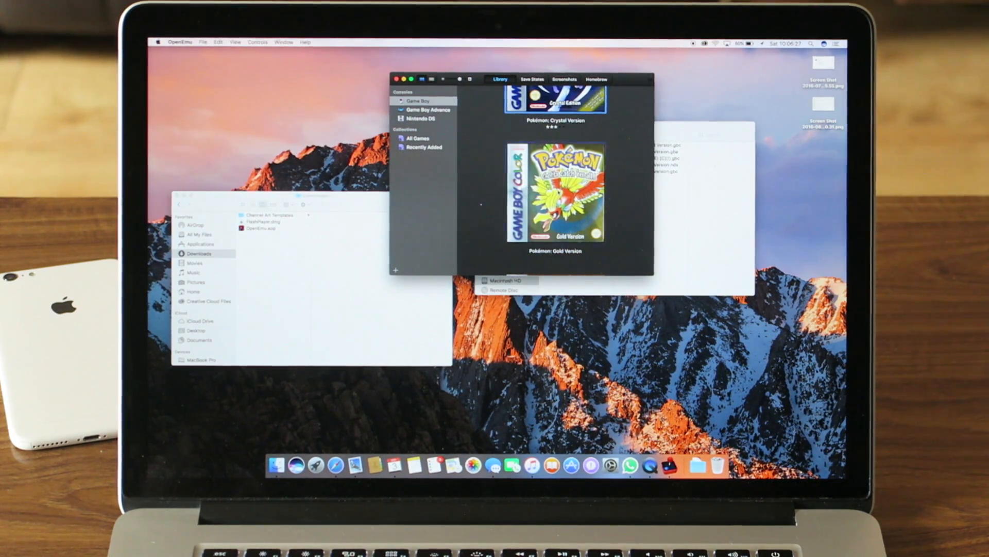
double_click(566, 193)
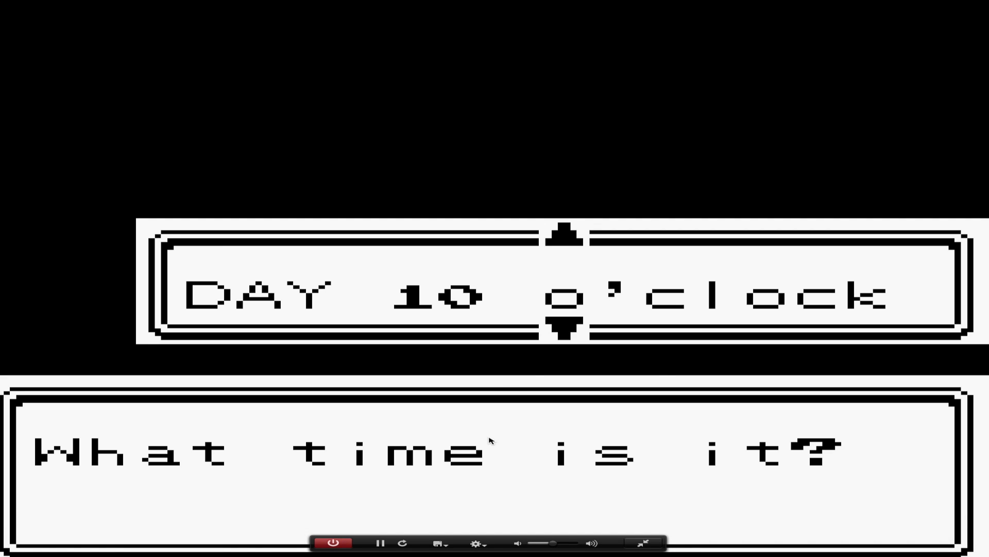
Step: Return to Safari on LoveROMs, where the ROM download page shows progress
click(333, 544)
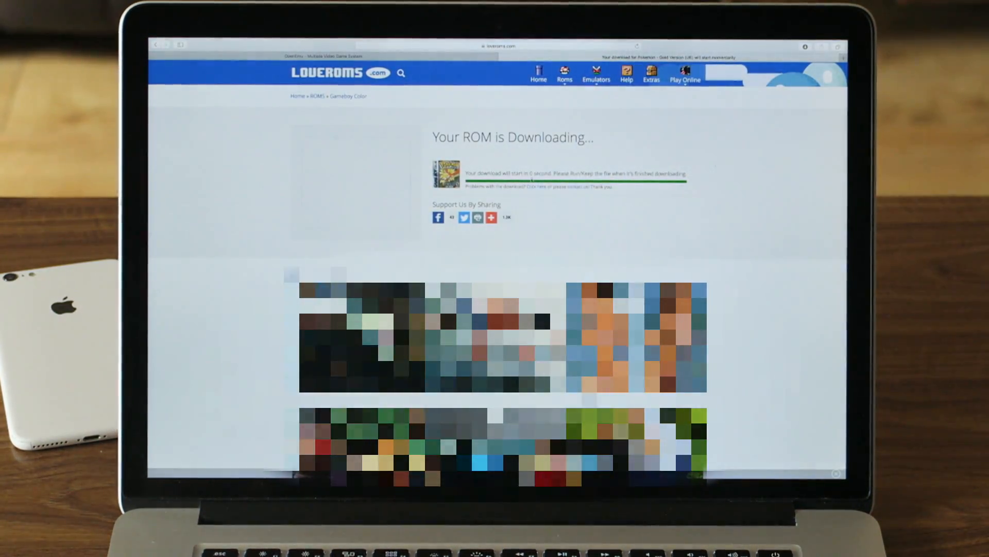
Step: View all LoveROMs consoles with ROMs, then head to doperoms.com from the address bar
click(564, 75)
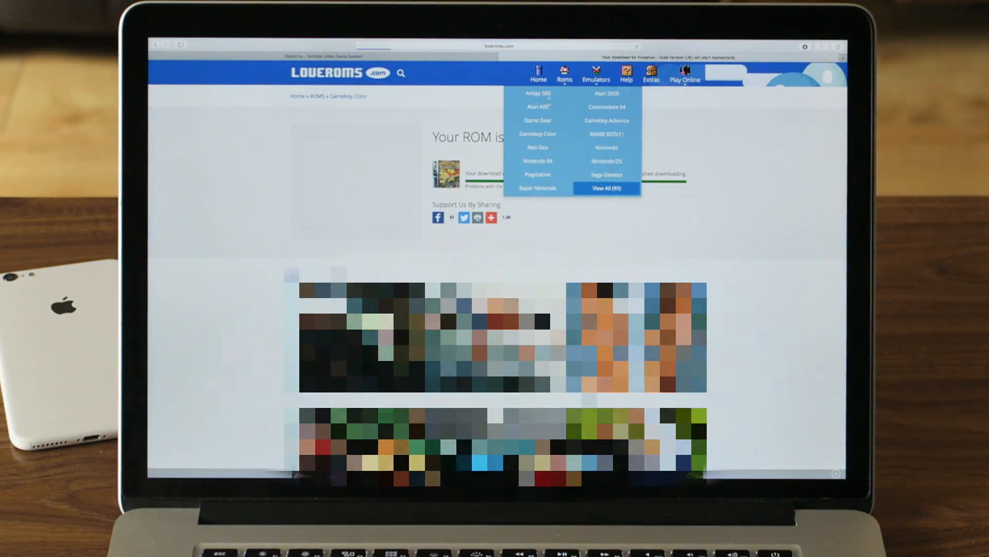
click(605, 187)
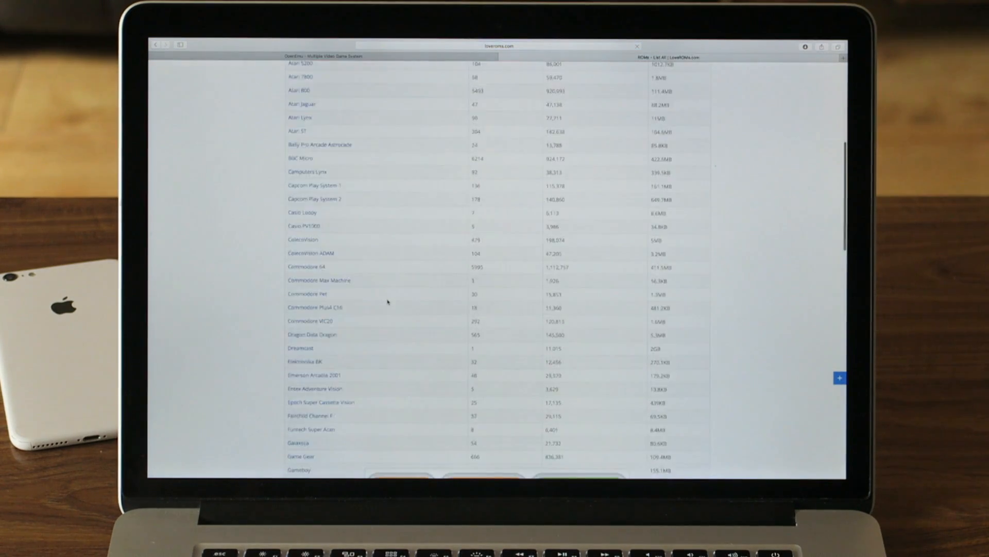
scroll(down, 3)
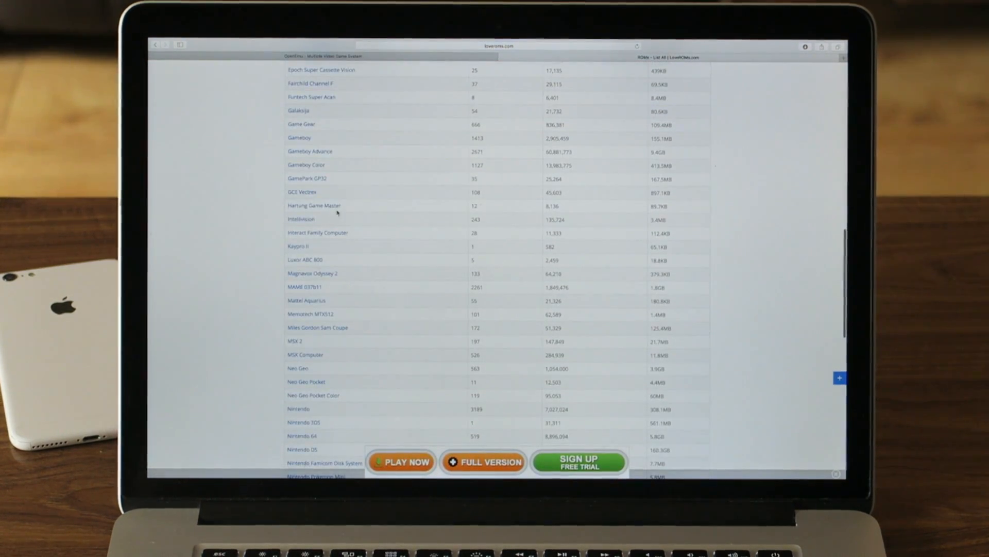
scroll(down, 3)
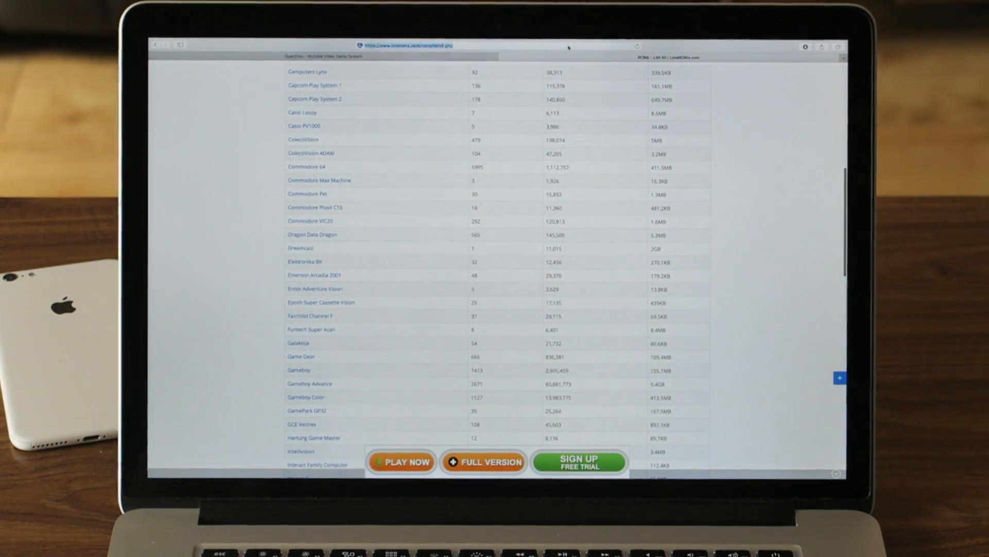
text(doperoms.com)
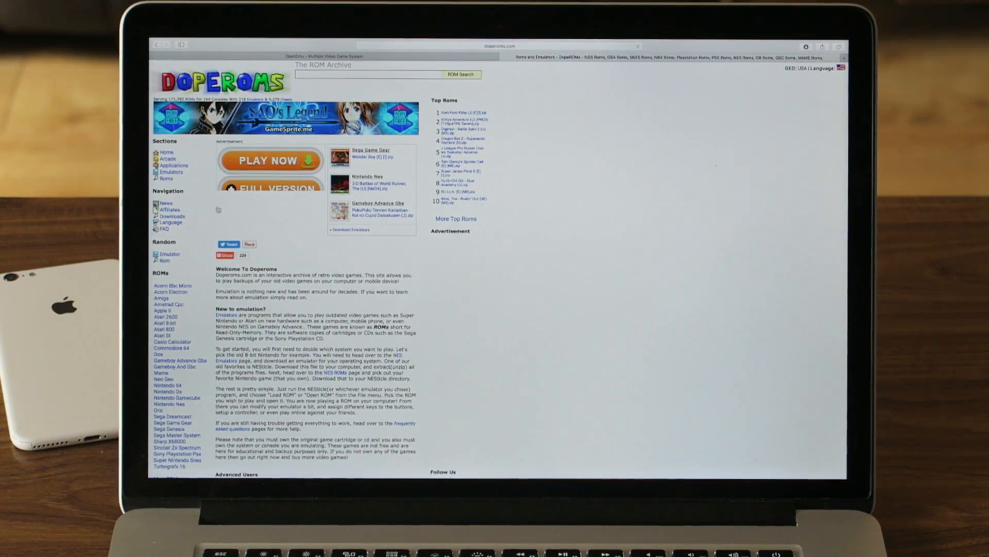
Step: Browse DopeROMs' Gameboy Advance Gba list, then stop the running Pokémon Yellow emulation
scroll(down, 3)
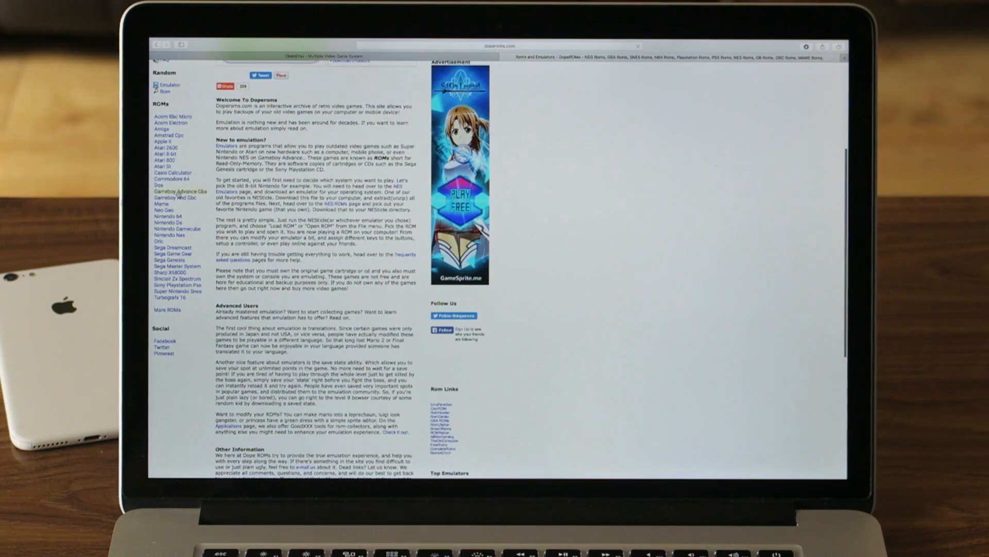
click(179, 192)
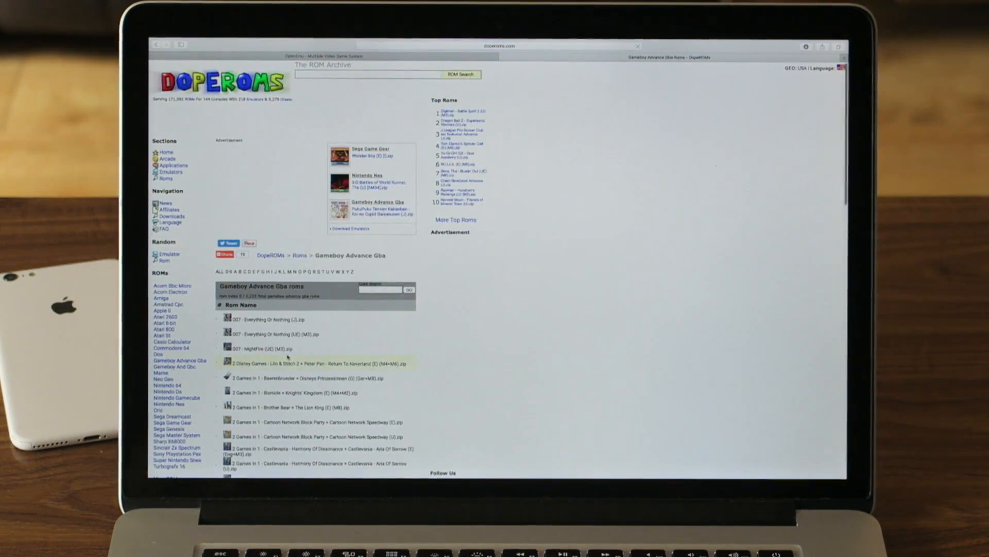
scroll(down, 3)
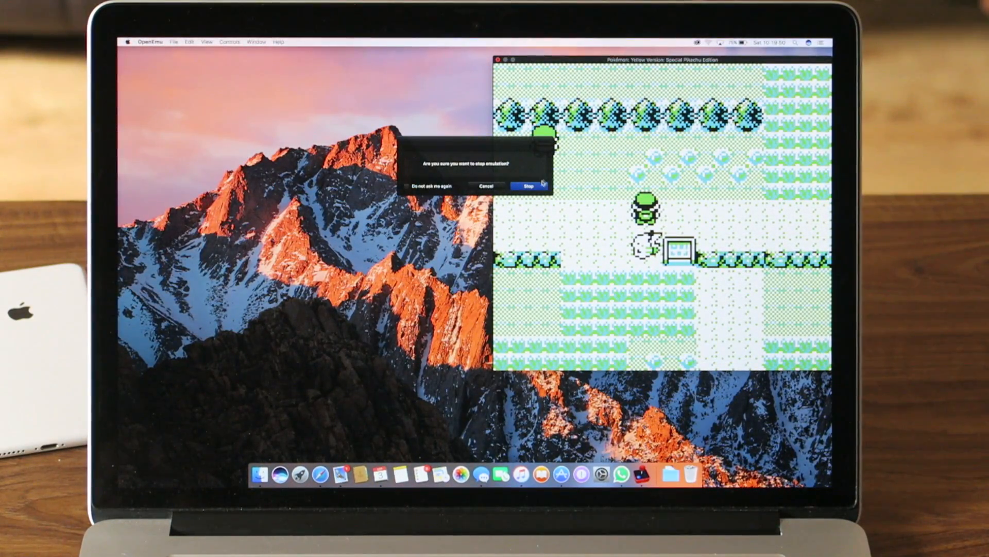
click(528, 187)
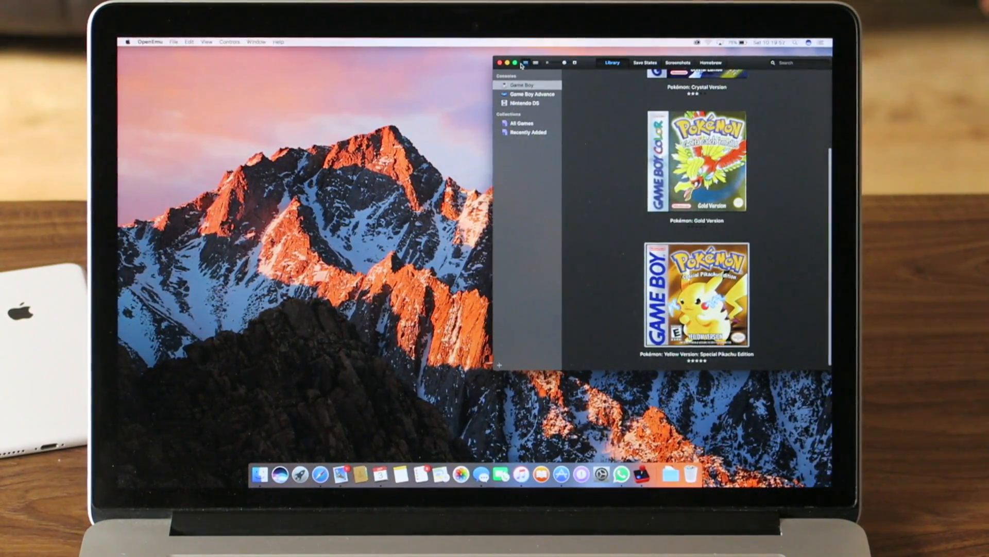